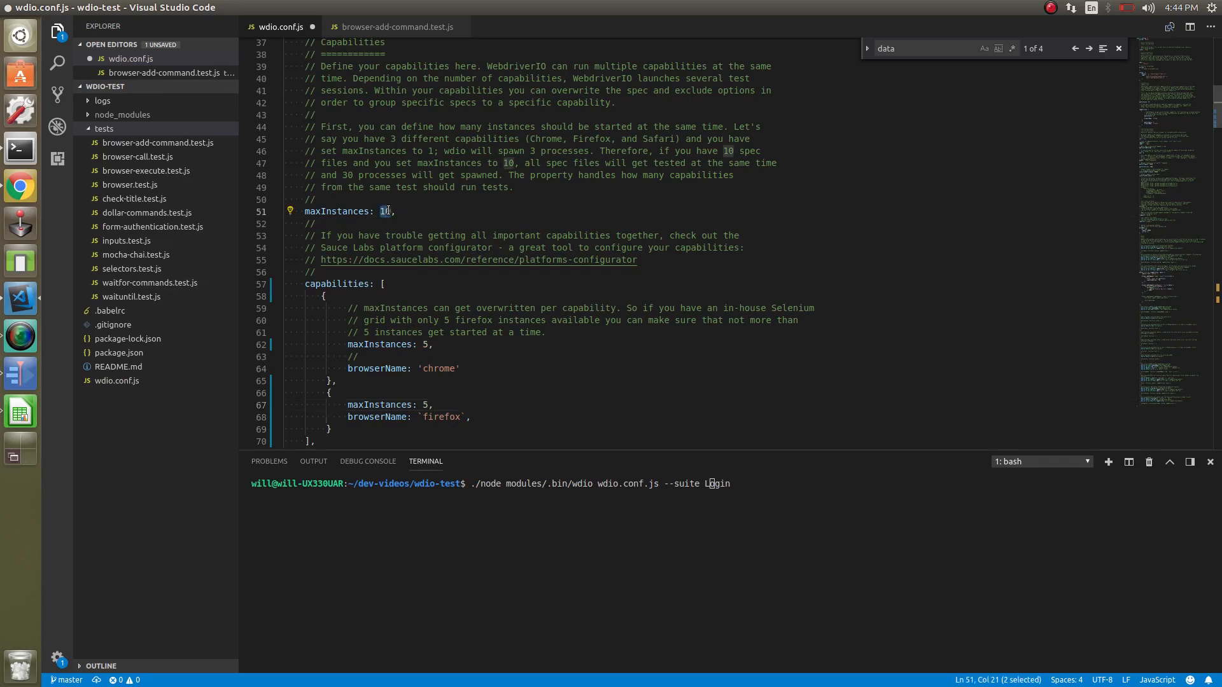
Select the moz:firefoxOptions key in the WebdriverIO docs' Firefox capabilities example.
type("2")
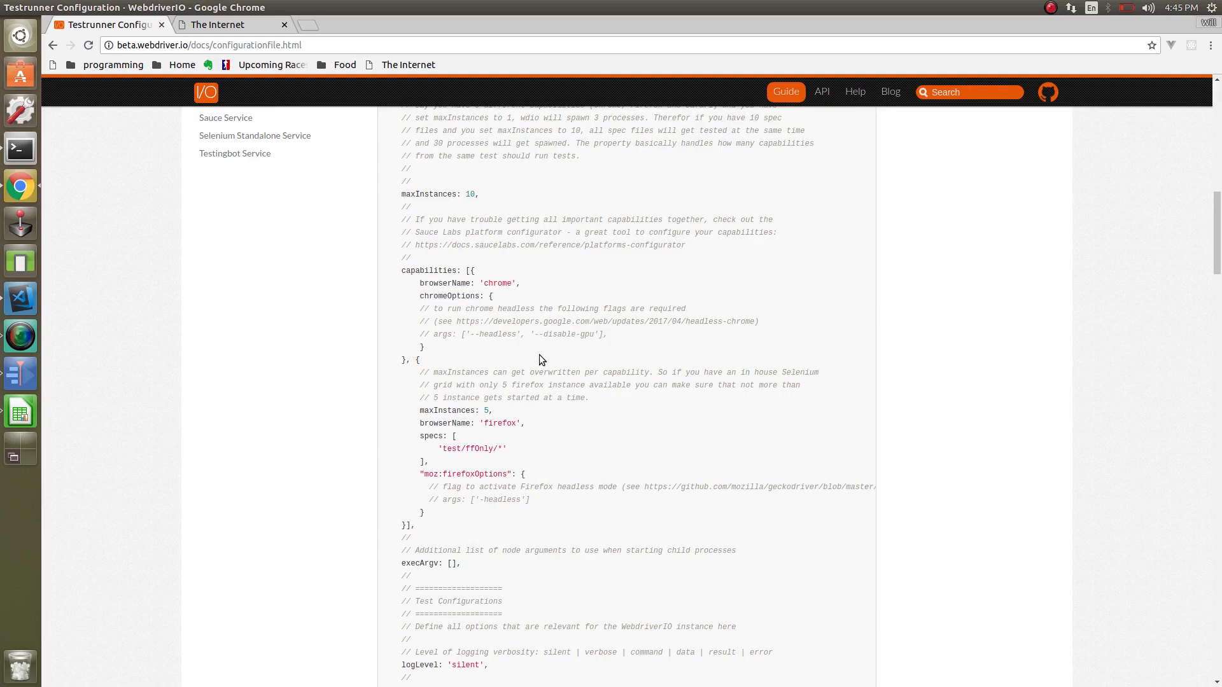
double_click(466, 474)
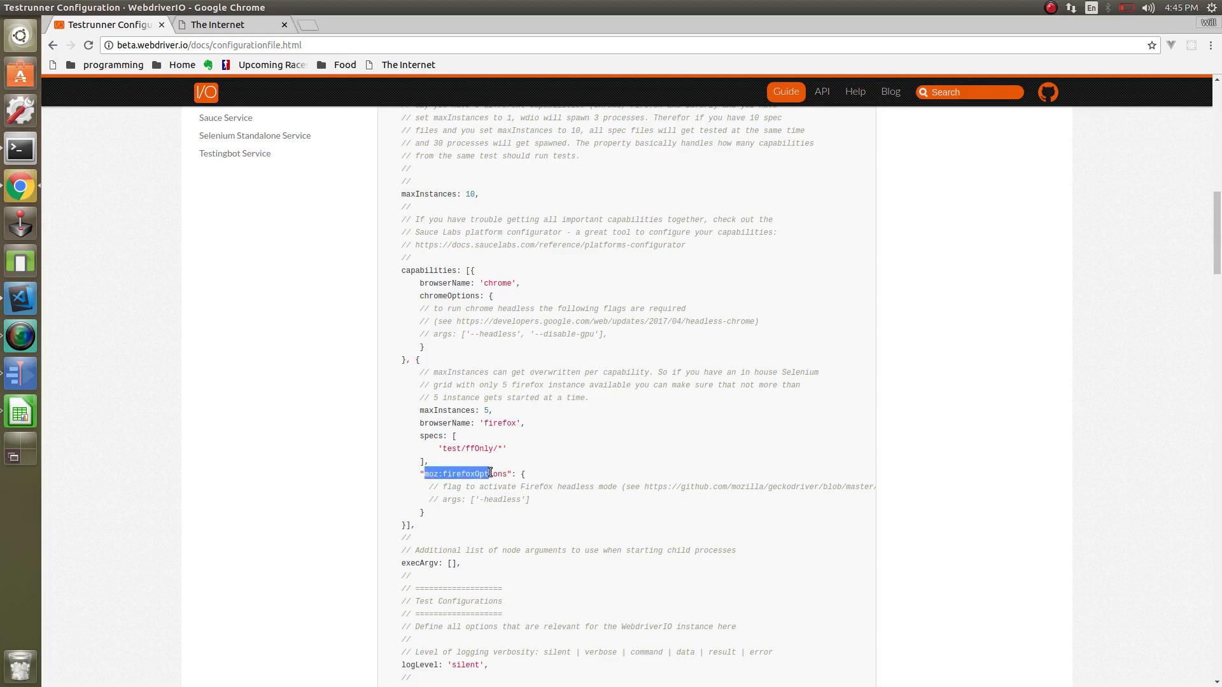
left_click(484, 525)
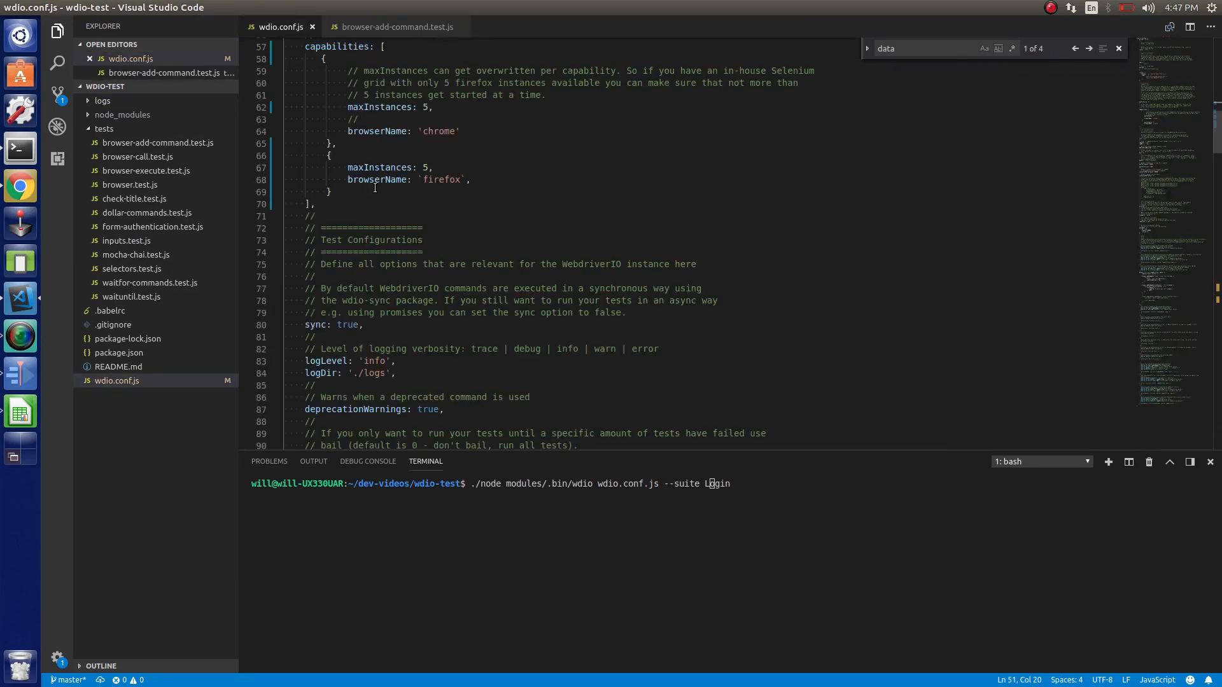
mouse_move(470, 588)
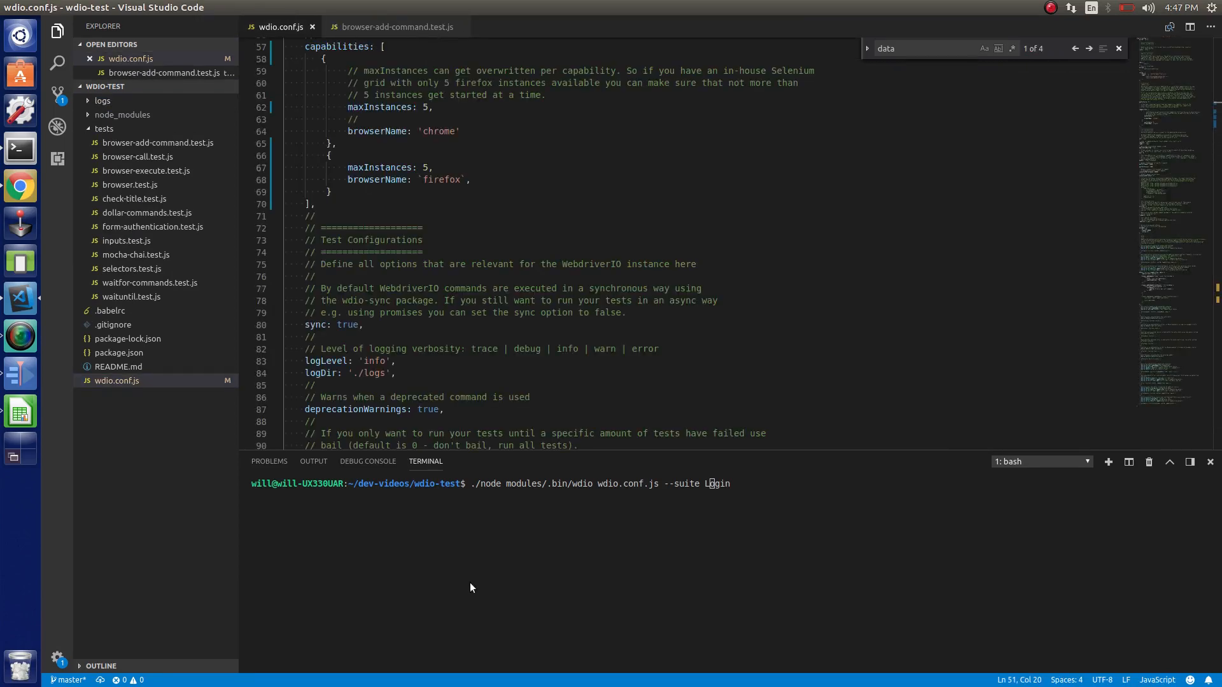